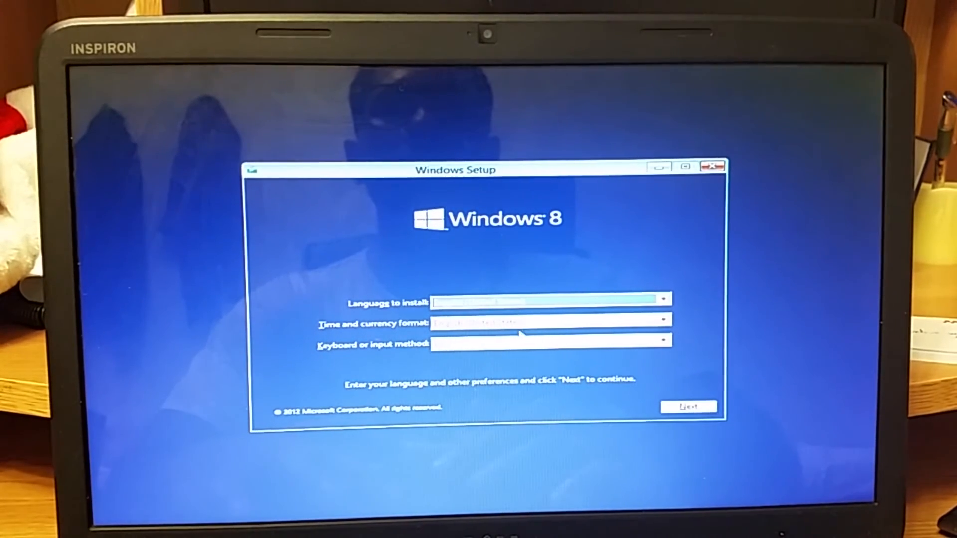
# Keep the default language, time format and keyboard, and continue to the Install now screen
pyautogui.click(662, 343)
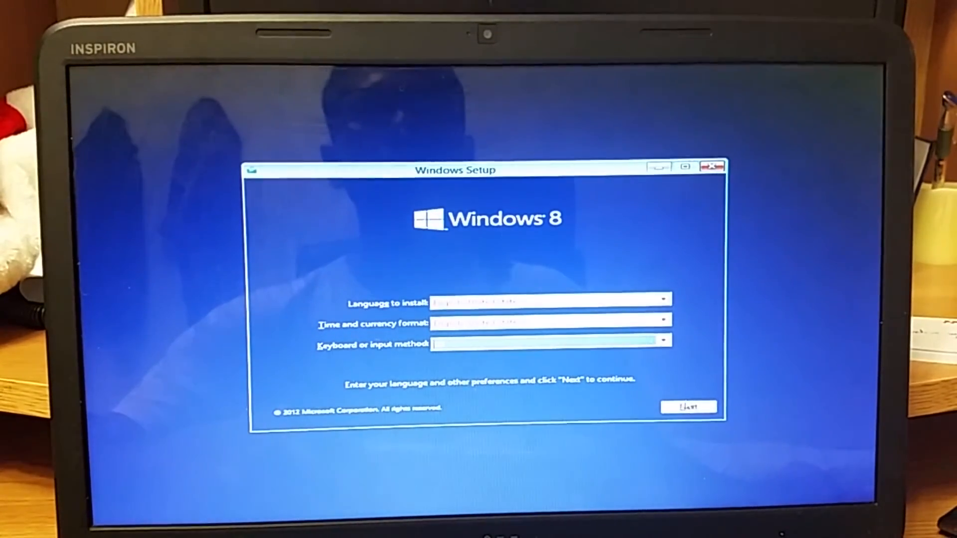
pyautogui.click(688, 406)
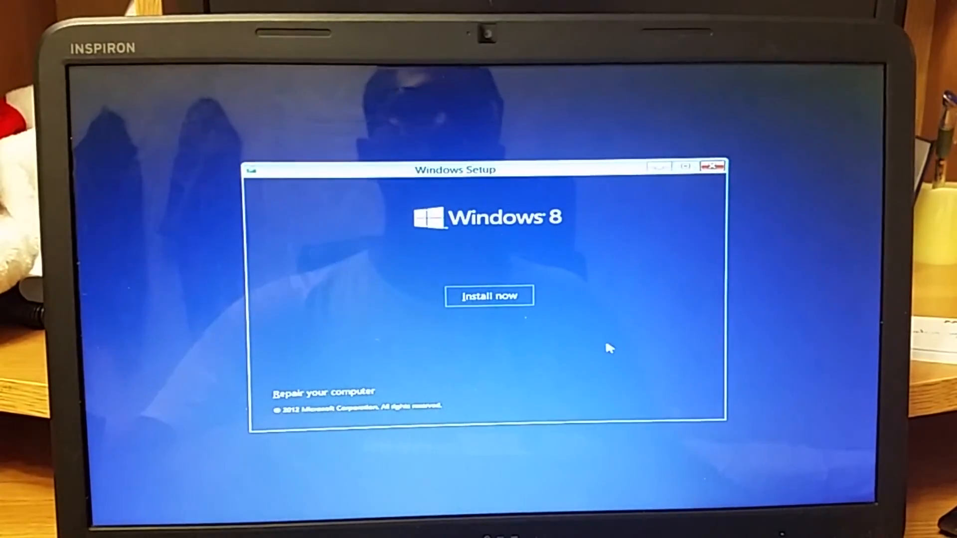